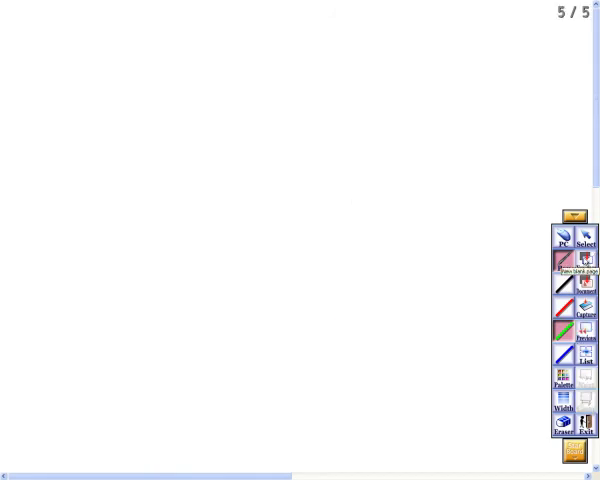
Sketch the green cube outline: left vertical edge, square front face and receding top edges
{"action": "left_click_drag", "start_coordinate": [50, 25], "coordinate": [53, 133]}
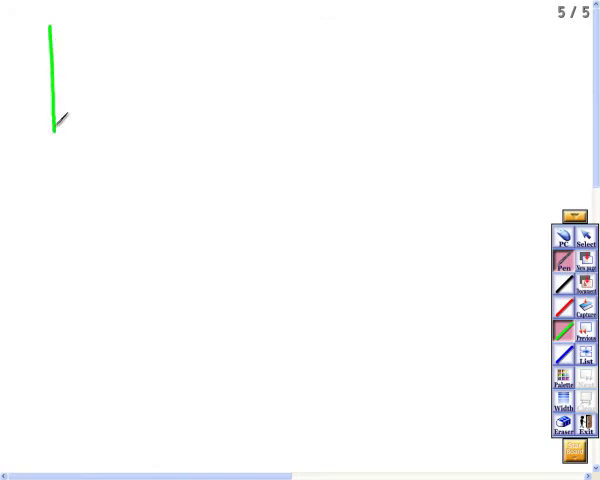
{"action": "left_click_drag", "start_coordinate": [50, 33], "coordinate": [158, 100]}
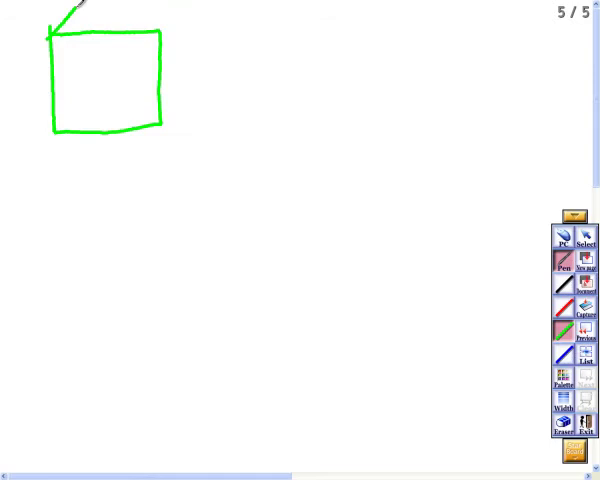
{"action": "left_click_drag", "start_coordinate": [75, 8], "coordinate": [200, 30]}
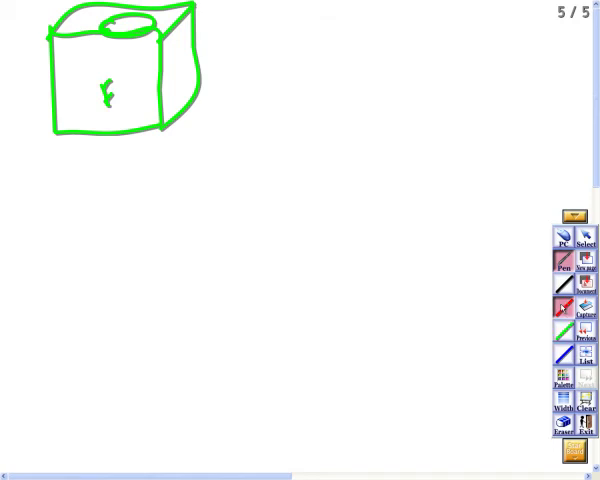
Draw the red front-view square below the cube, a blue dashed hidden line, and a green vertical center line
{"action": "left_click_drag", "start_coordinate": [100, 315], "coordinate": [105, 370]}
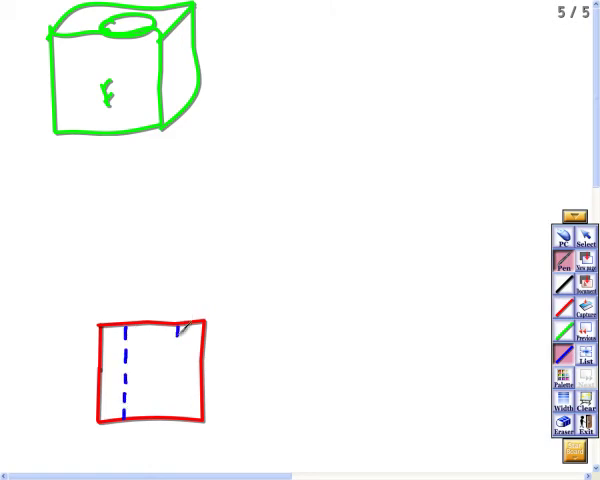
{"action": "left_click_drag", "start_coordinate": [182, 322], "coordinate": [180, 410]}
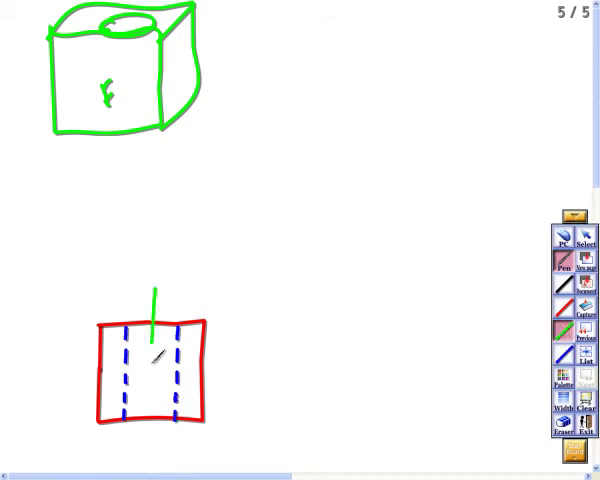
{"action": "left_click_drag", "start_coordinate": [155, 300], "coordinate": [152, 435]}
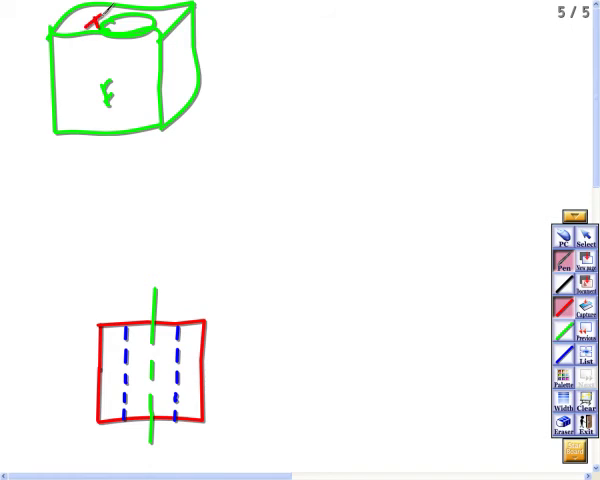
{"action": "mouse_move", "coordinate": [108, 272]}
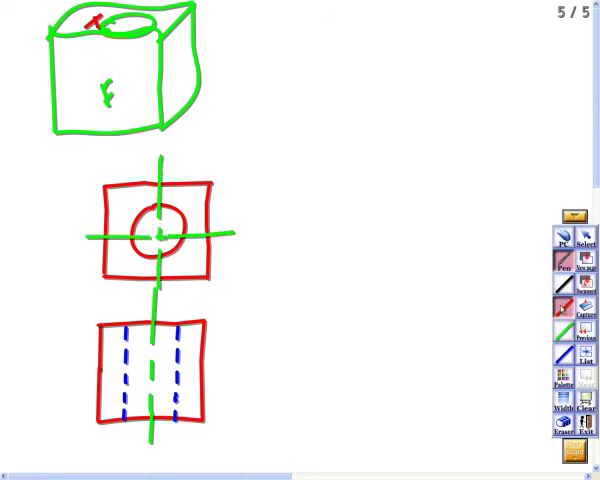
Write S on the cube's side face, then draw the red side-view square with dashed hidden line and center line
{"action": "left_click_drag", "start_coordinate": [175, 62], "coordinate": [185, 75]}
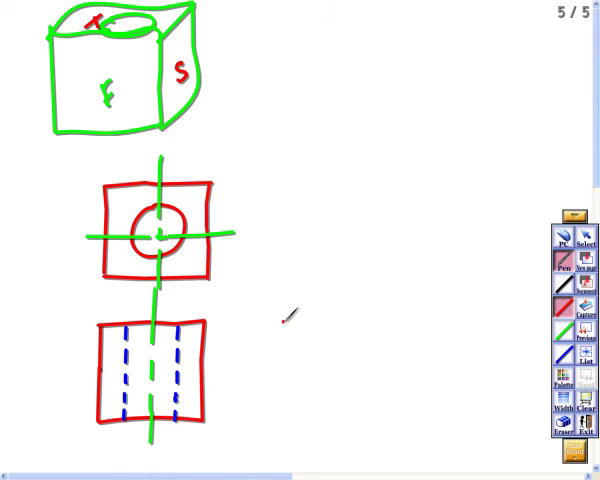
{"action": "left_click_drag", "start_coordinate": [283, 318], "coordinate": [287, 413]}
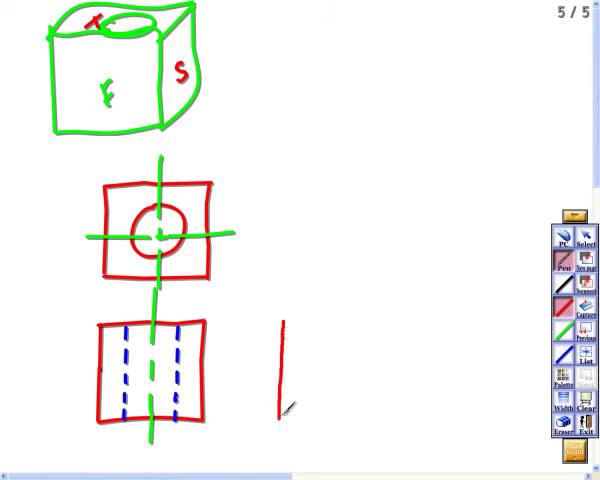
{"action": "left_click_drag", "start_coordinate": [285, 418], "coordinate": [388, 416]}
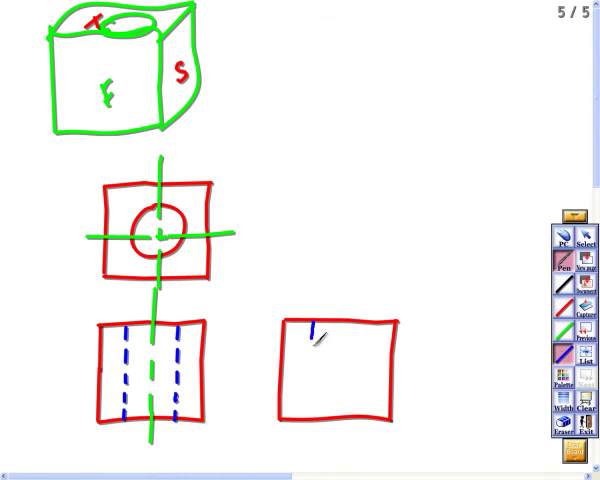
{"action": "left_click_drag", "start_coordinate": [320, 330], "coordinate": [318, 410]}
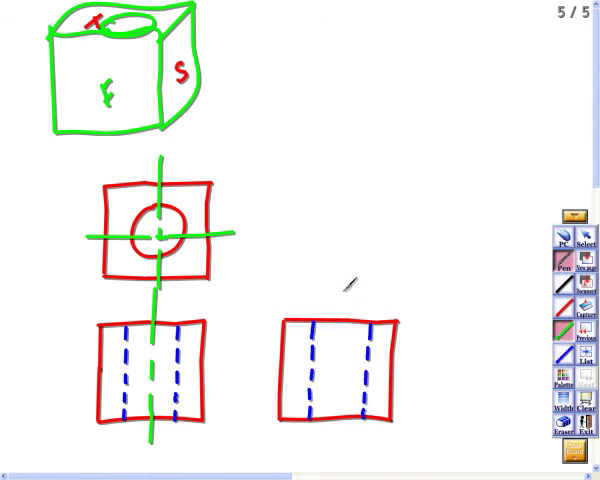
{"action": "left_click_drag", "start_coordinate": [347, 287], "coordinate": [336, 377]}
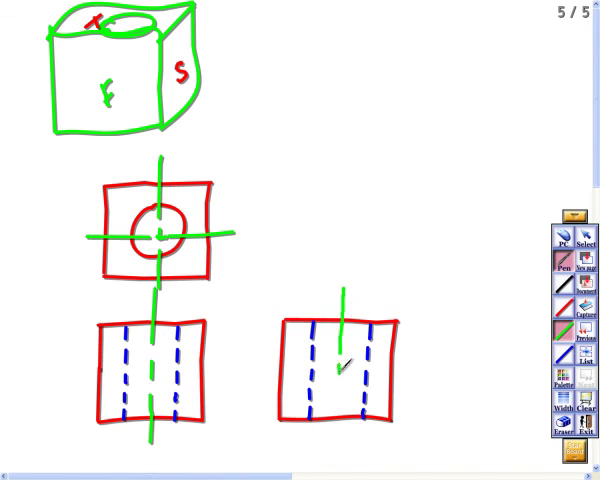